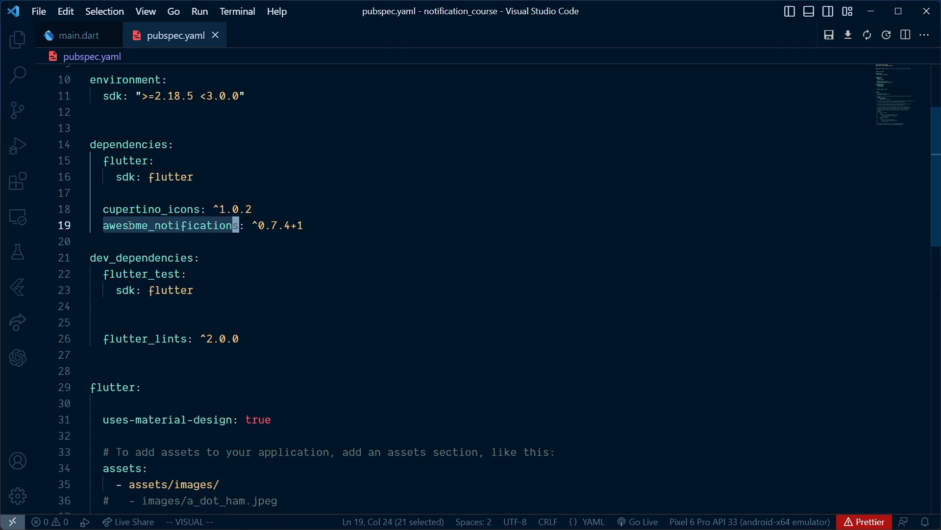
# Step: Check minSdkVersion and targetSdkVersion in app build.gradle, then view AndroidManifest.xml
pyautogui.click(414, 35)
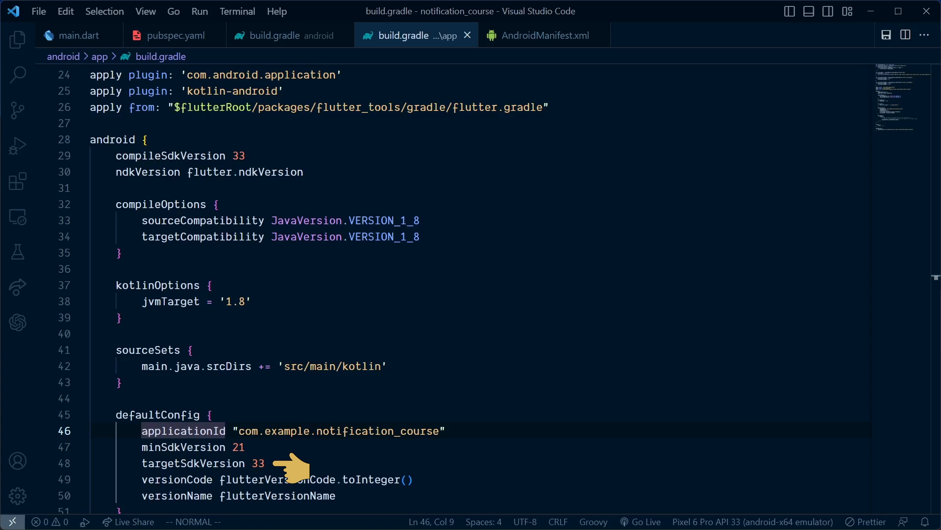
pyautogui.moveTo(283, 449)
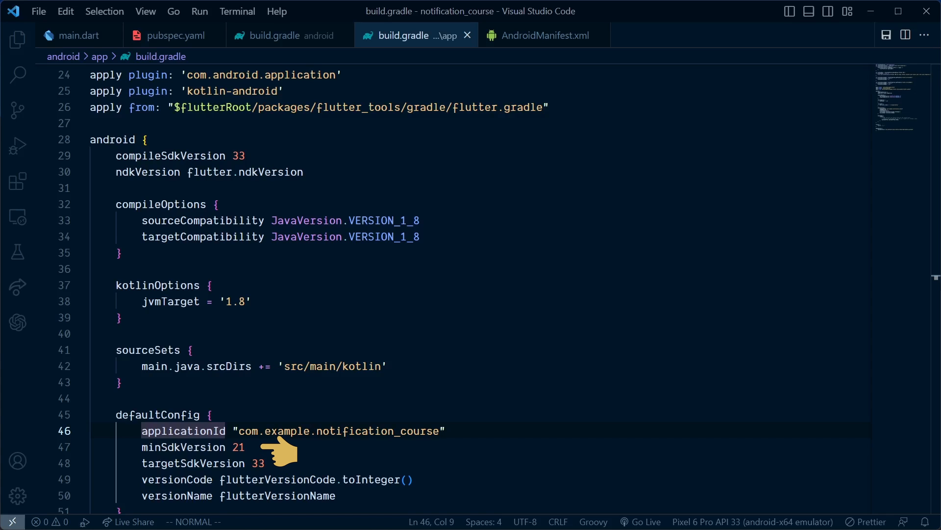
pyautogui.click(542, 35)
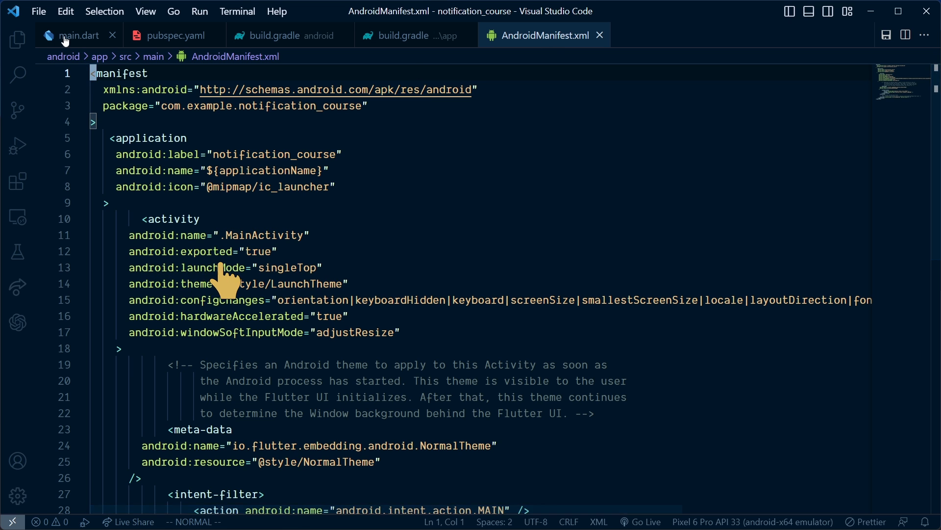
# Step: In main.dart, add importance: NotificationImportance.Max to the channel and debug: true to initialize
pyautogui.click(73, 36)
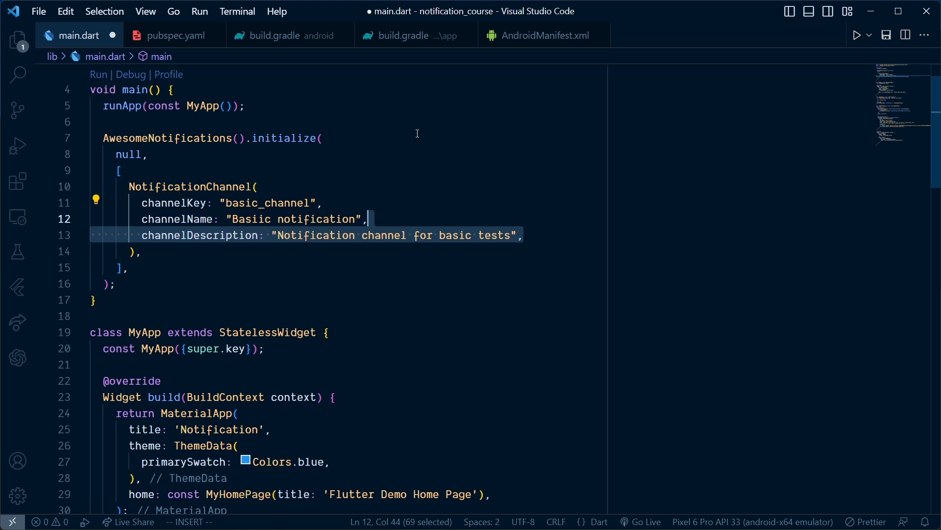
pyautogui.write('importance: NotificationImportance.Max,')
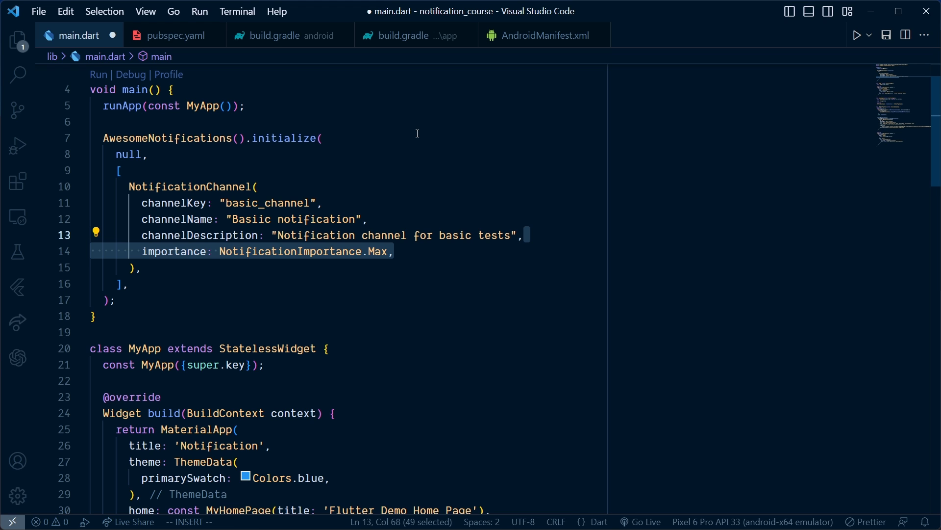
pyautogui.write('debug: true,')
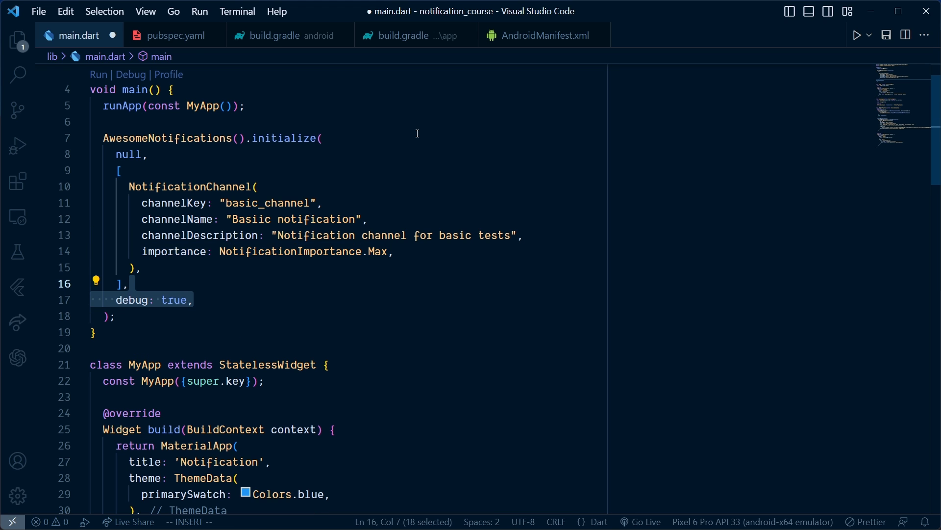
pyautogui.scroll(-3)
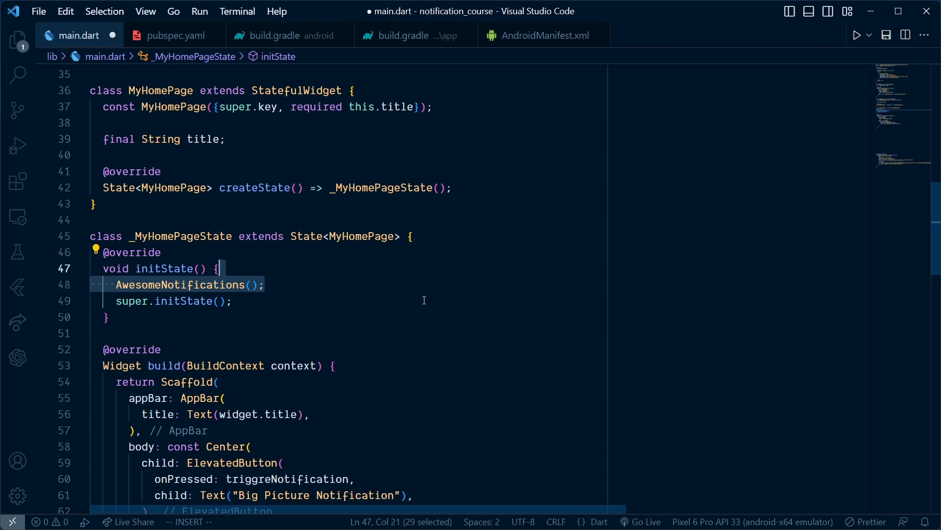
# Step: In initState, call requestPermissionToSendNotifications() when isNotificationAllowed() returns !isAllowed
pyautogui.write('.isNotificationAllowed()')
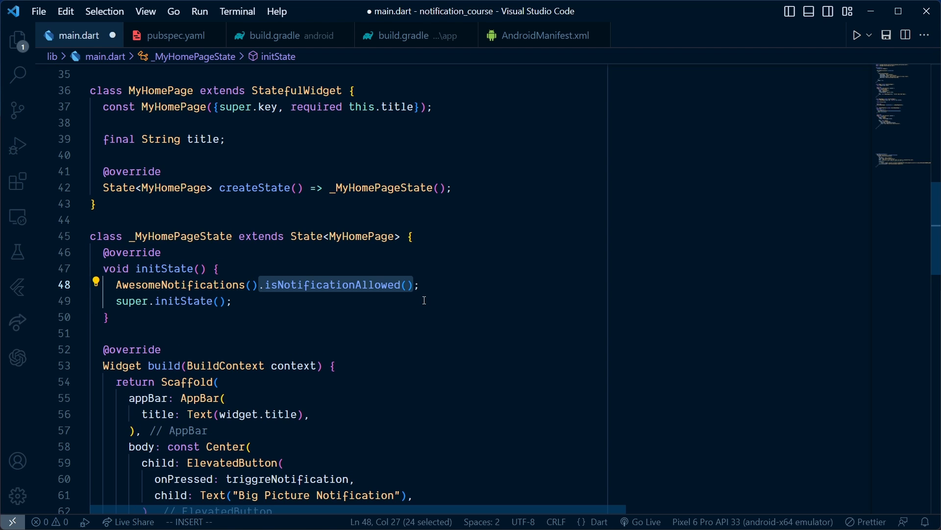
pyautogui.write('.then((isAllowed) {});')
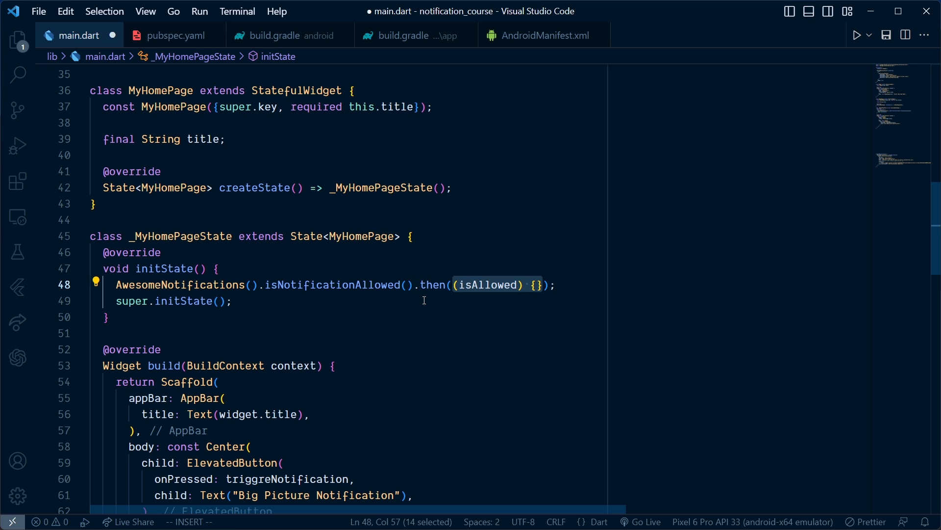
pyautogui.write('if () {')
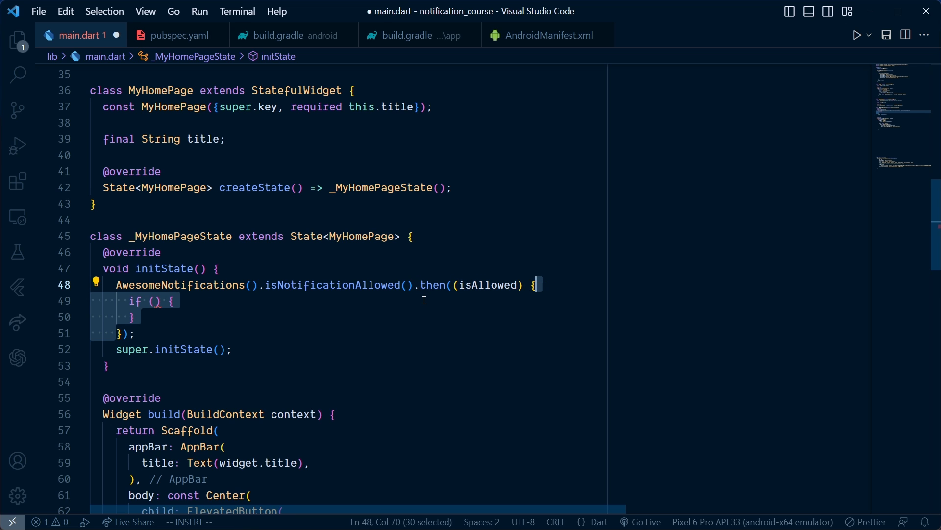
pyautogui.write('!isAllowed')
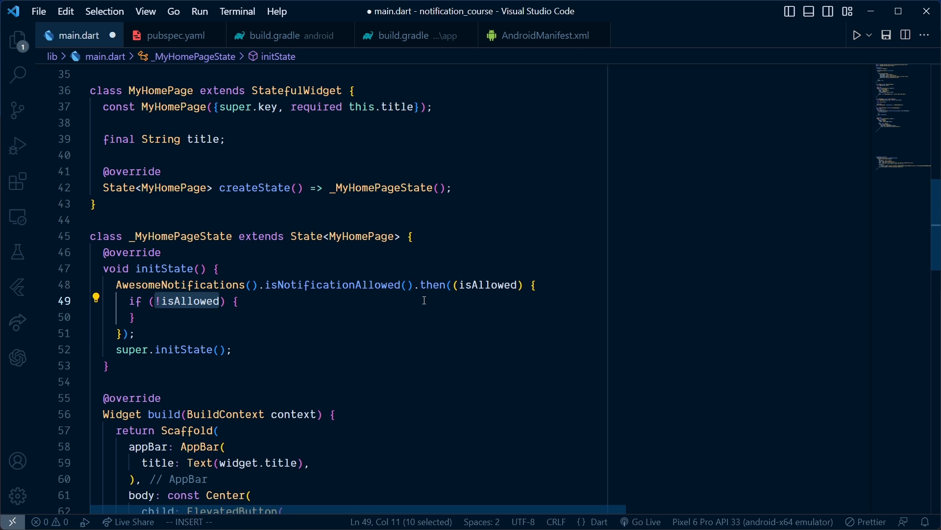
pyautogui.write('AwesomeNotifications();')
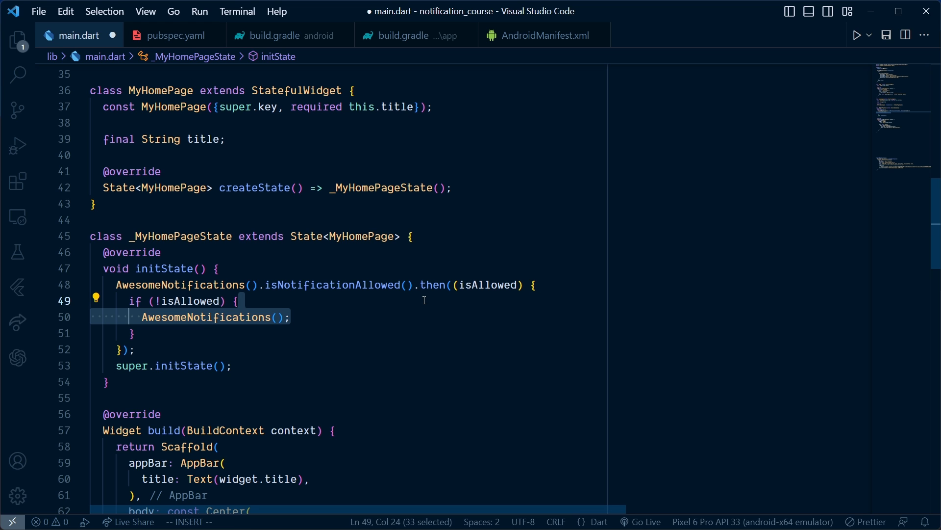
pyautogui.write('.requestPermissionToSendNotifications()')
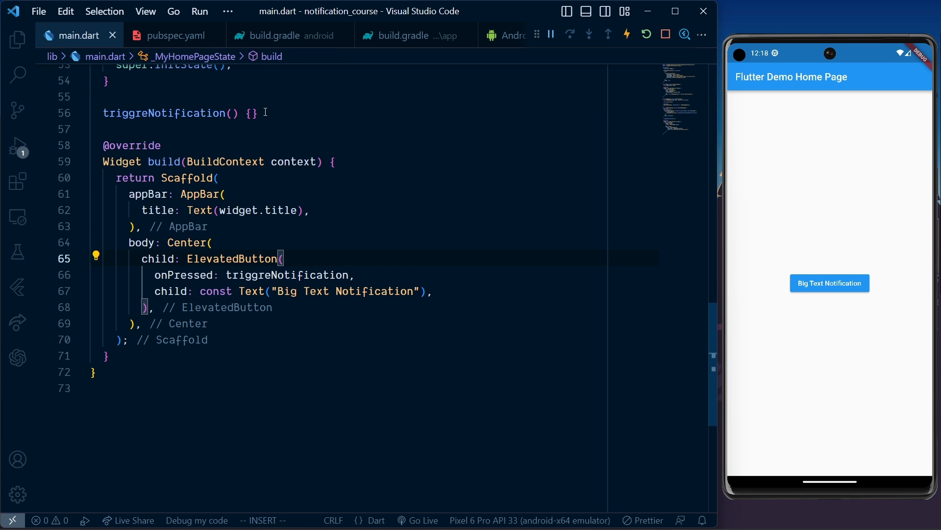
# Step: Call AwesomeNotifications().createNotification with id: 10 and channelKey "basic_channel"
pyautogui.write('AwesomeNotifications();')
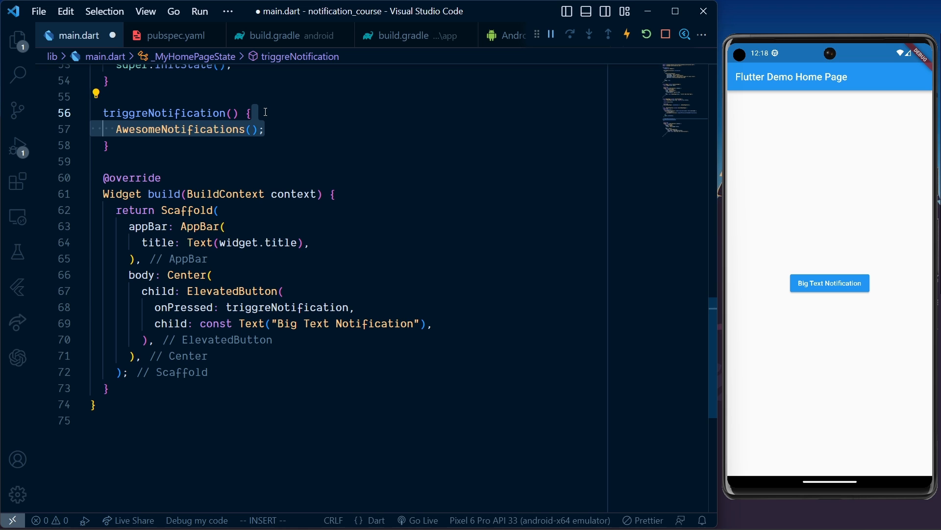
pyautogui.write('.createNotification()')
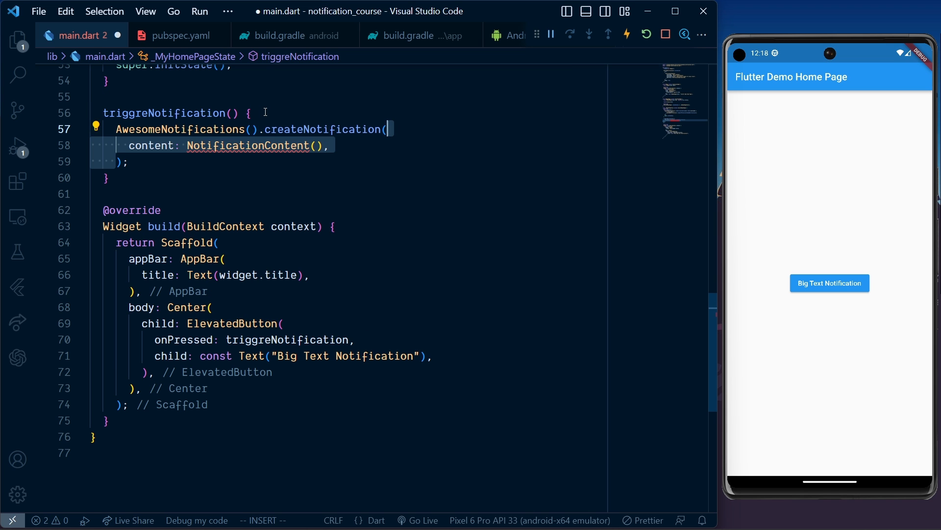
pyautogui.write('id: 10,')
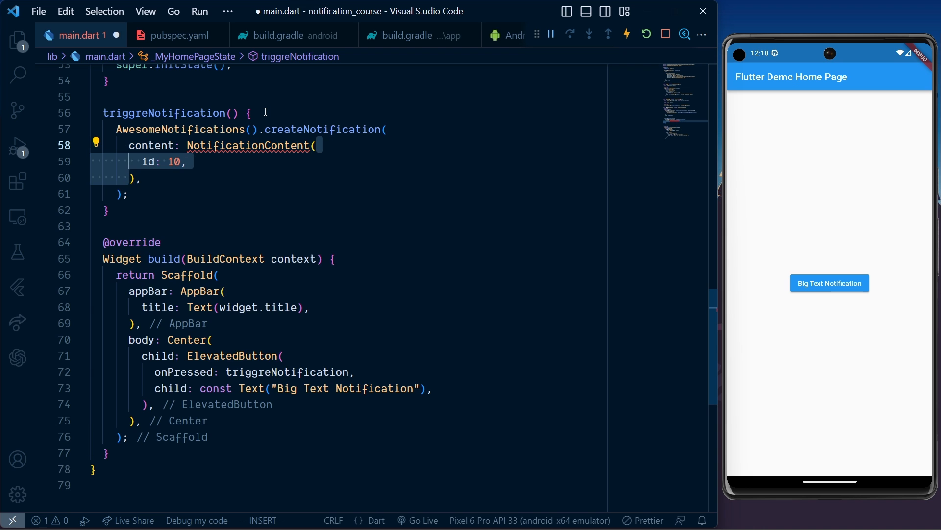
pyautogui.write('channelKey: "basic_channel",')
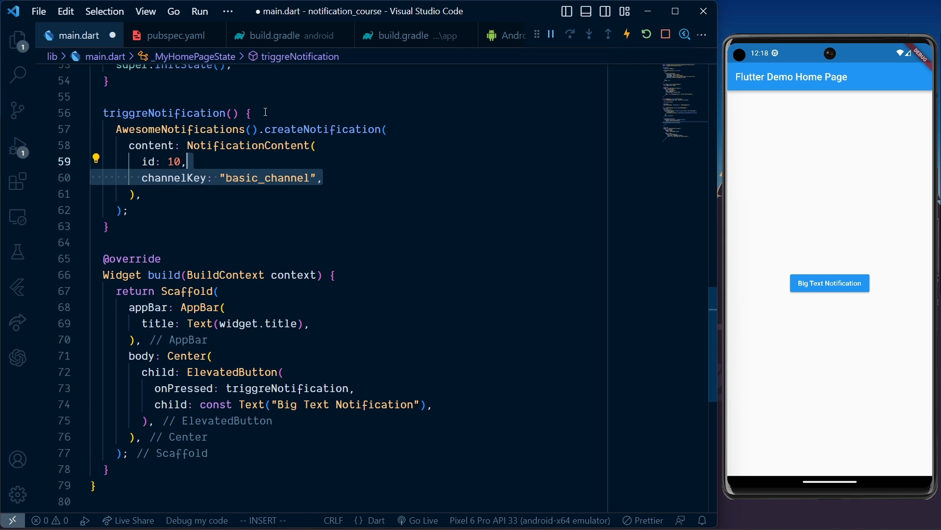
pyautogui.scroll(3)
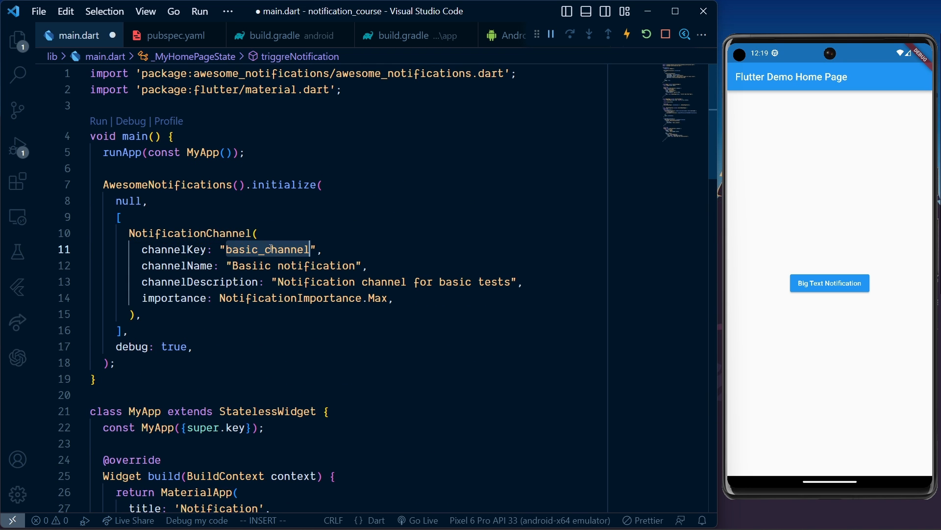
pyautogui.scroll(-3)
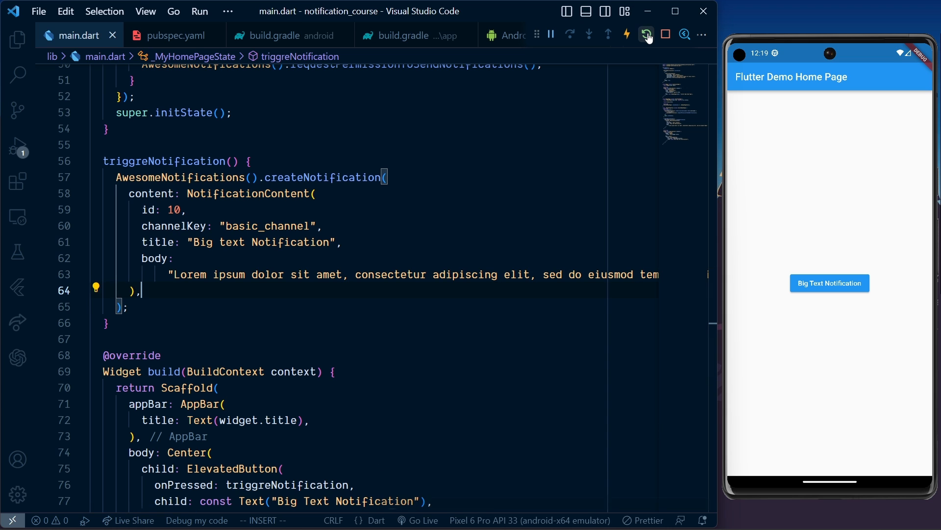
# Step: Hot-restart the app and tap the Big Text Notification button on the emulator
pyautogui.click(646, 34)
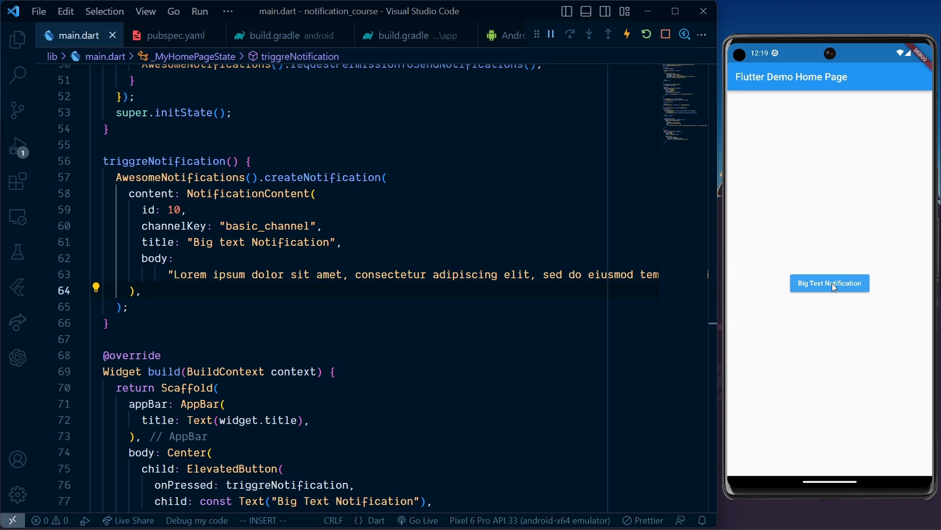
pyautogui.click(830, 283)
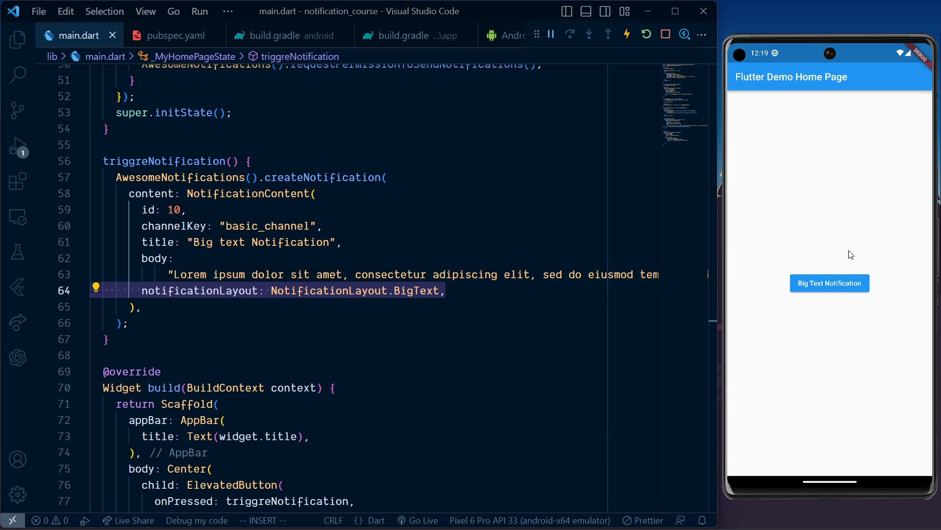
# Step: Tap Big Text Notification to fire the expanded notification with the full Lorem ipsum body
pyautogui.click(829, 283)
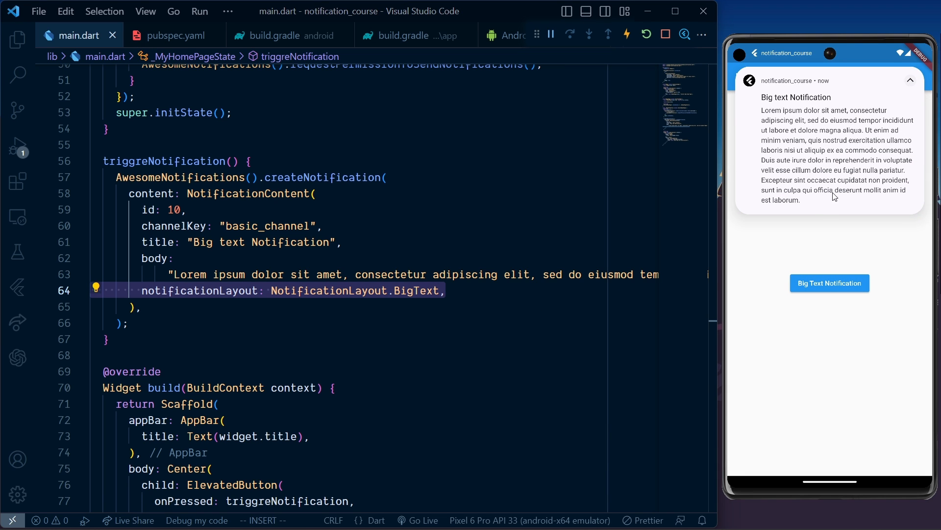
pyautogui.moveTo(813, 235)
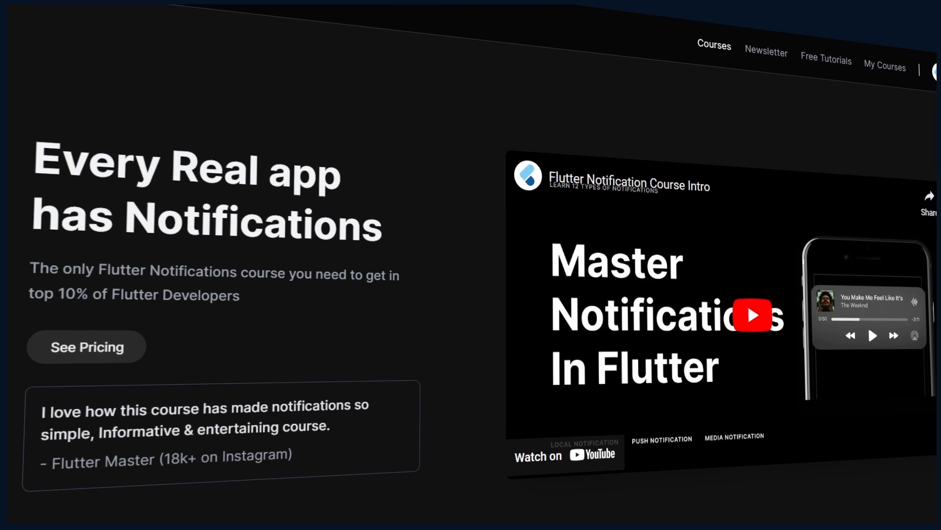
# Step: Scroll the course website to the overview of notification types taught
pyautogui.scroll(-3)
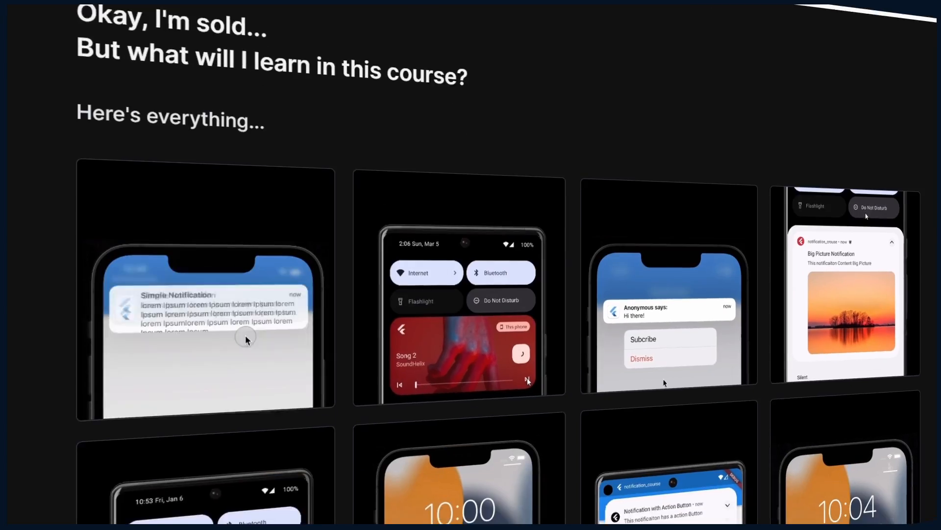